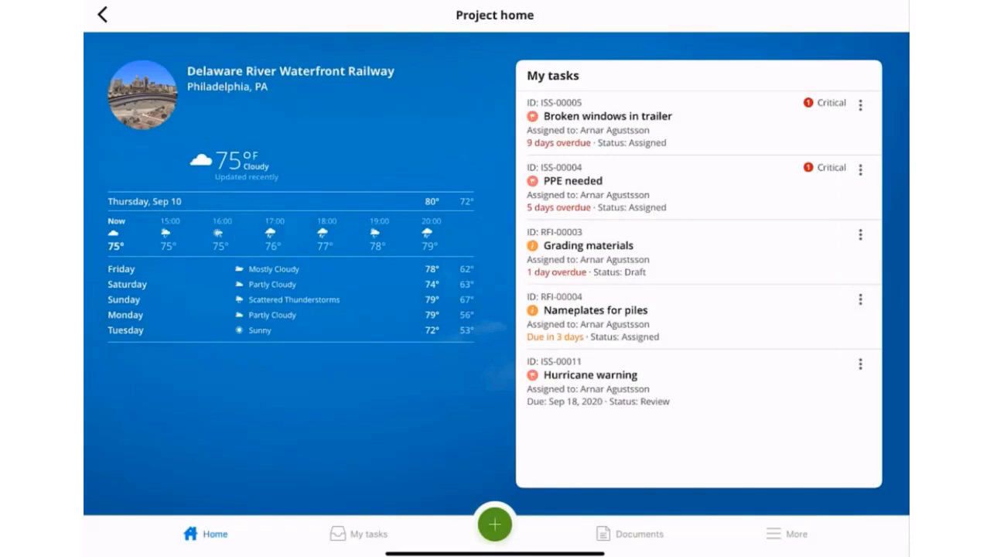
Step: Download C001–C004.pdf from 01 - Design Documents and confirm them in the Downloaded list
{"action": "left_click", "coordinate": [637, 534]}
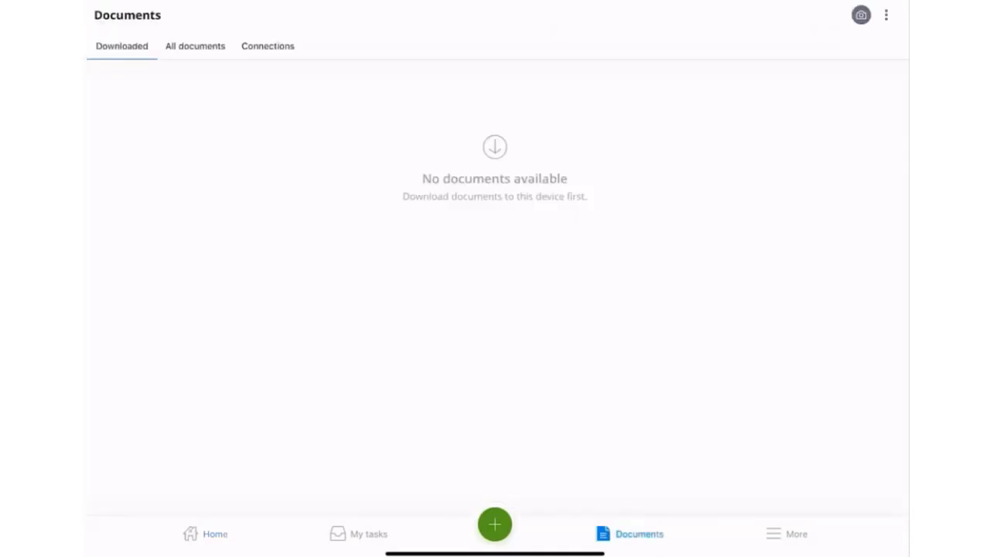
{"action": "left_click", "coordinate": [195, 46]}
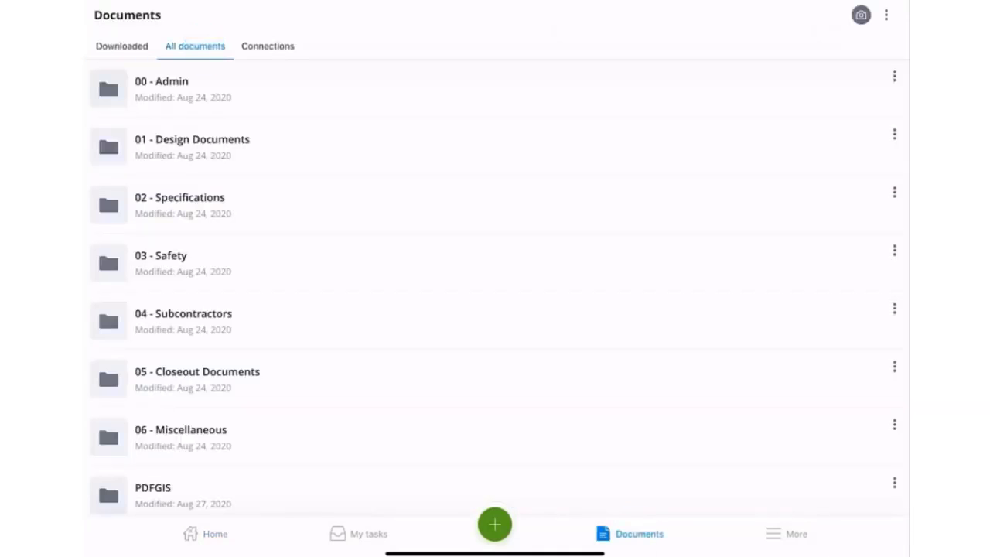
{"action": "left_click", "coordinate": [192, 147]}
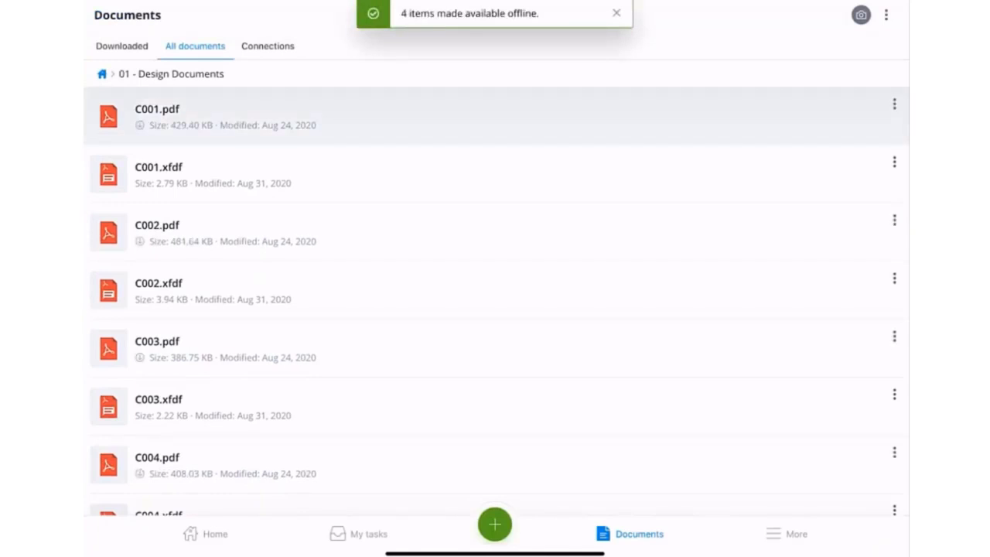
{"action": "left_click", "coordinate": [121, 47]}
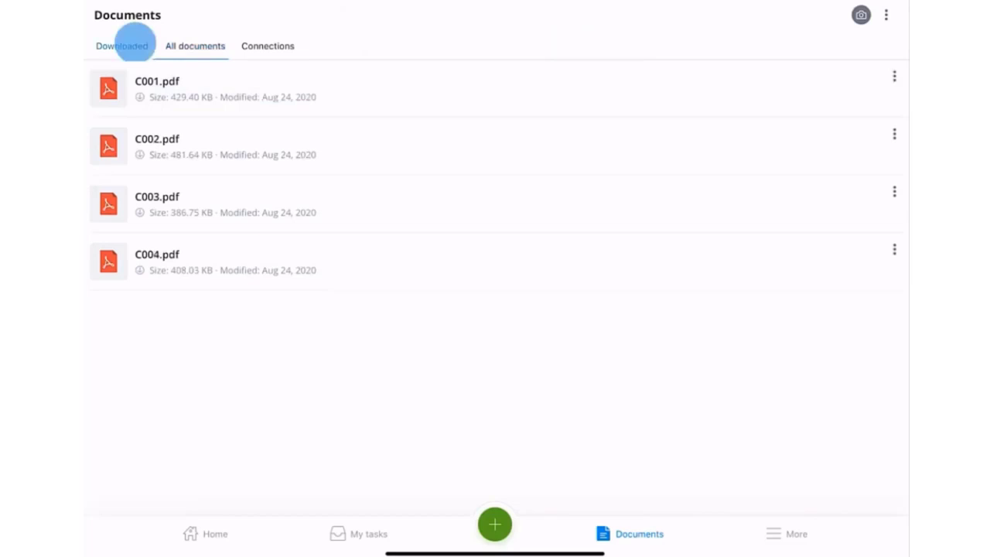
{"action": "left_click", "coordinate": [121, 46]}
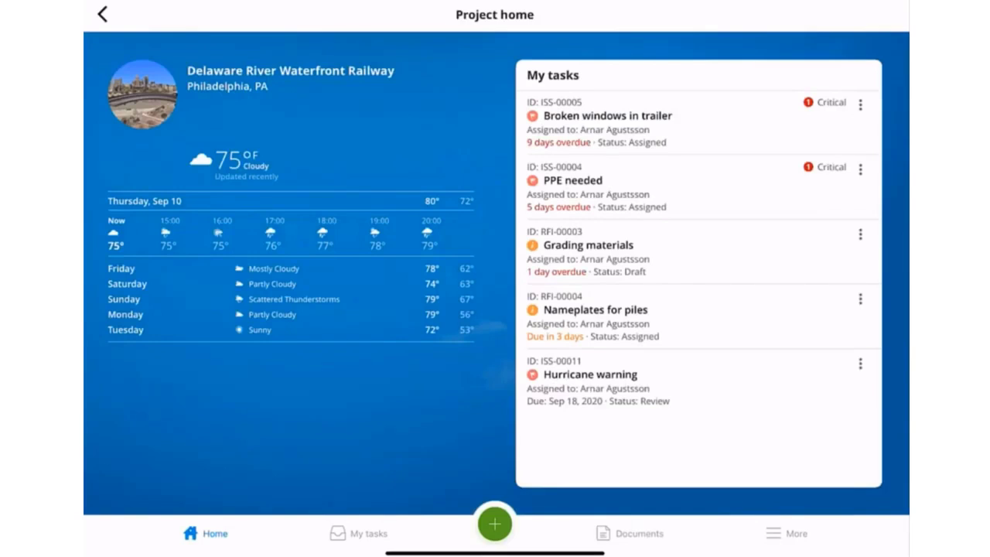
Step: From Documents, choose Markup on C004.pdf to load the road alignment sheet
{"action": "left_click", "coordinate": [635, 534]}
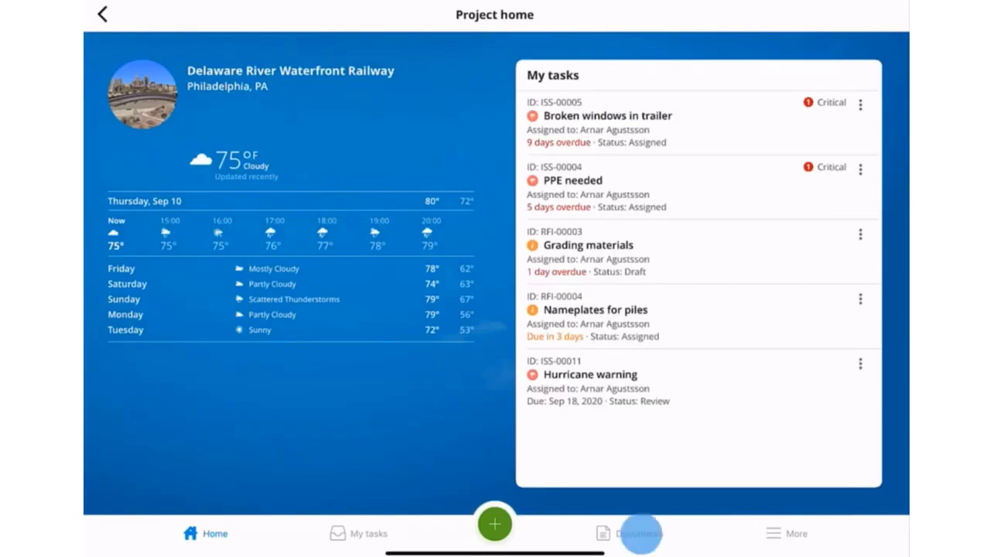
{"action": "left_click", "coordinate": [634, 534]}
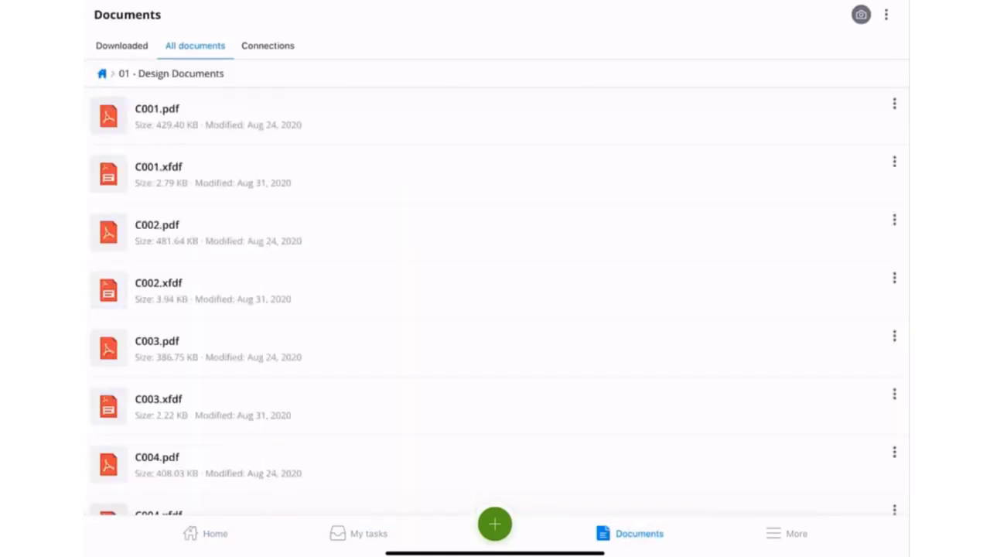
{"action": "left_click", "coordinate": [894, 467]}
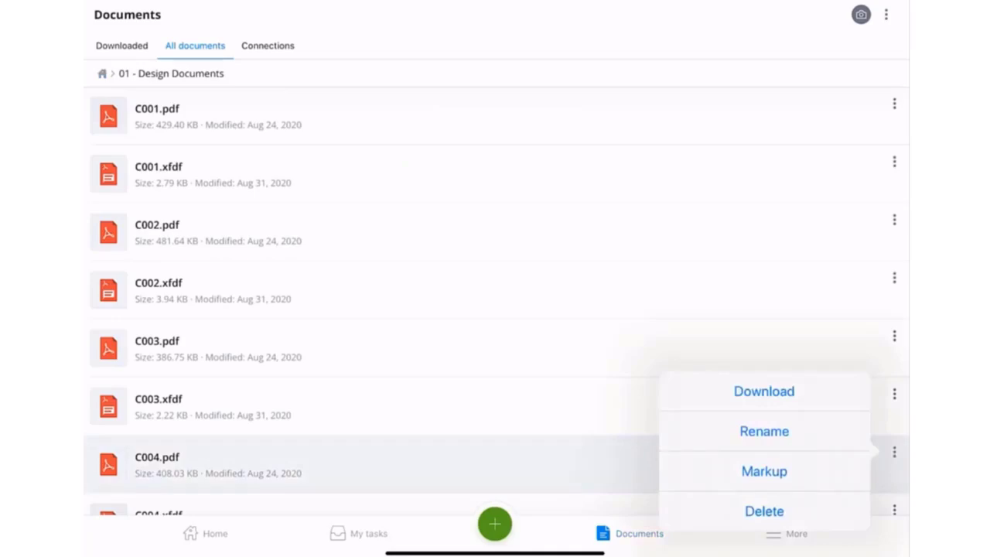
{"action": "left_click", "coordinate": [764, 471]}
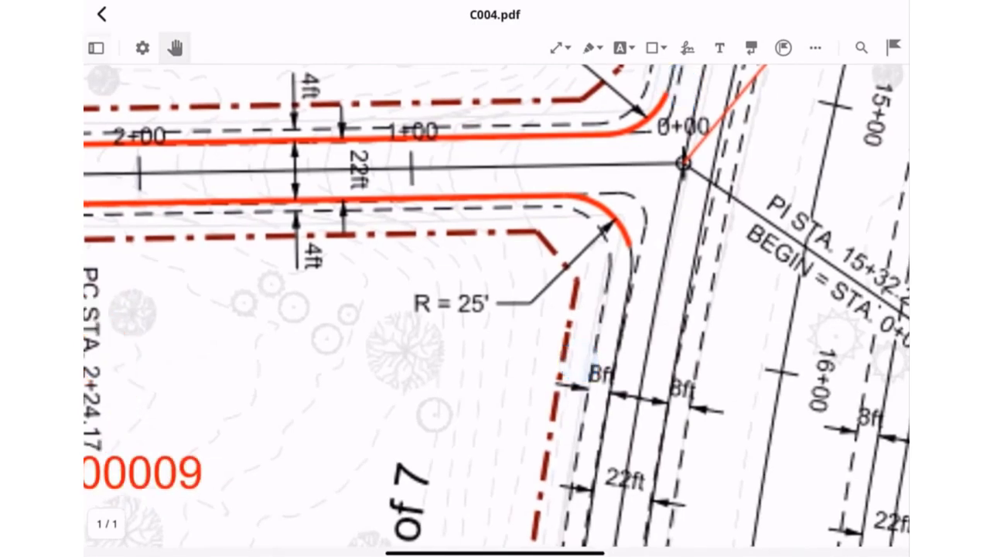
{"action": "left_click", "coordinate": [783, 46]}
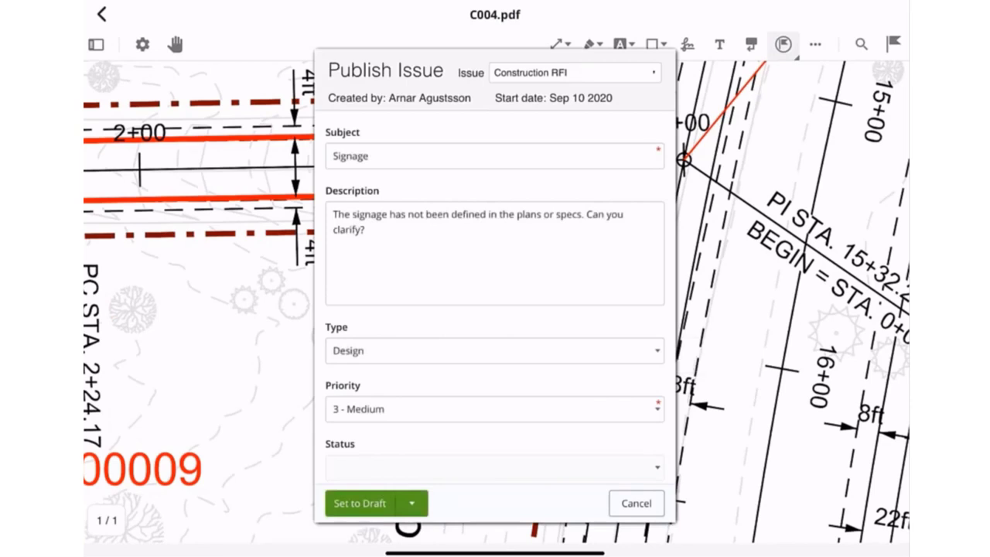
{"action": "scroll", "scroll_direction": "down", "scroll_amount": 3}
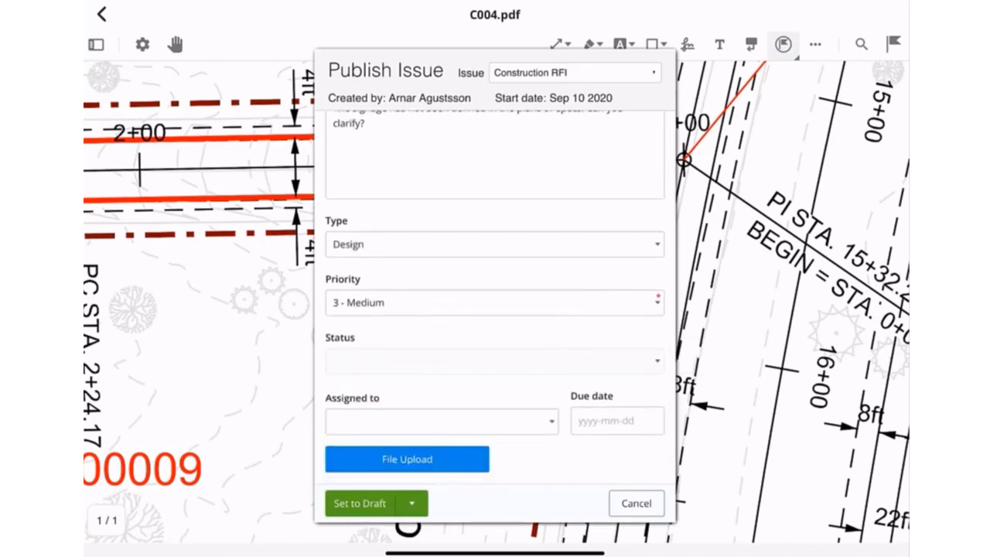
{"action": "left_click", "coordinate": [443, 421]}
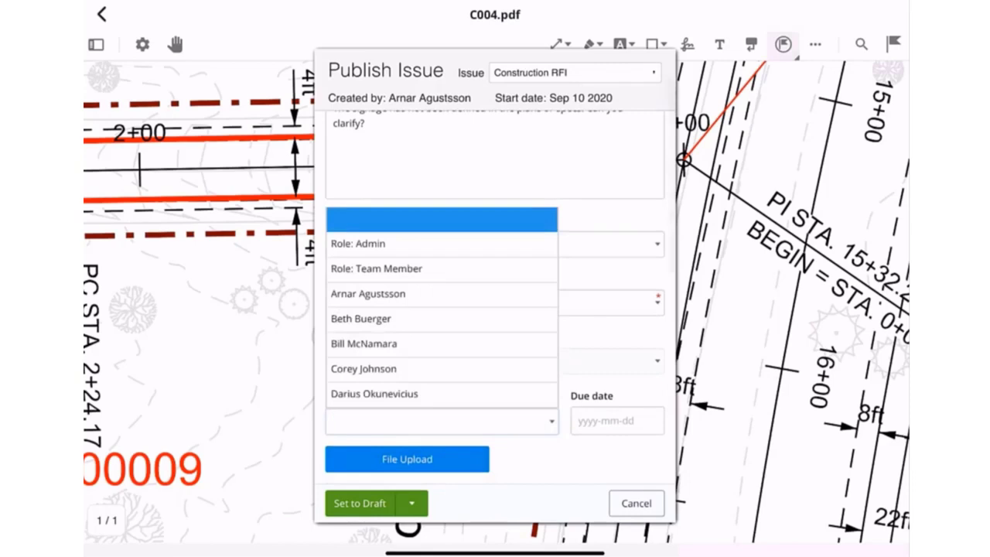
{"action": "left_click", "coordinate": [362, 368]}
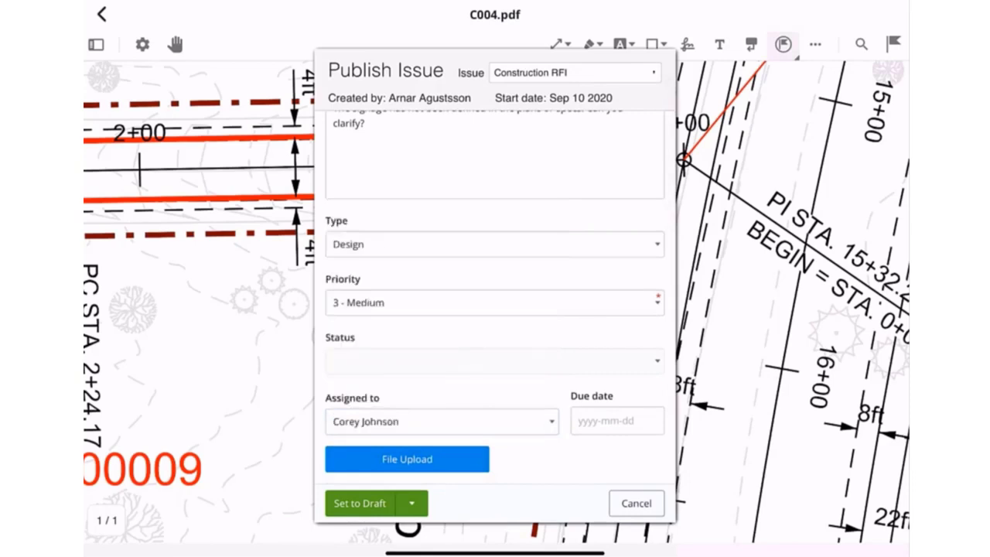
{"action": "left_click", "coordinate": [616, 421]}
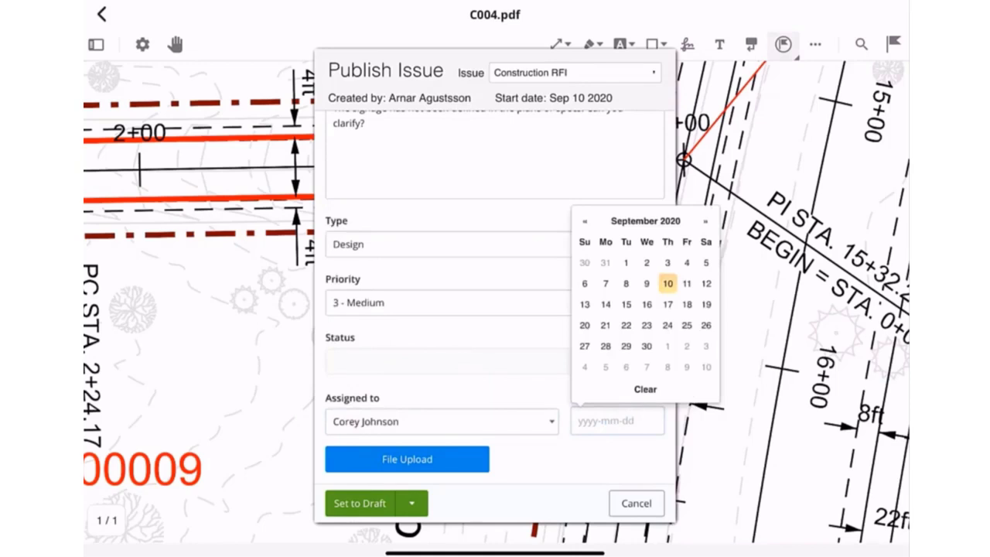
{"action": "left_click", "coordinate": [668, 283]}
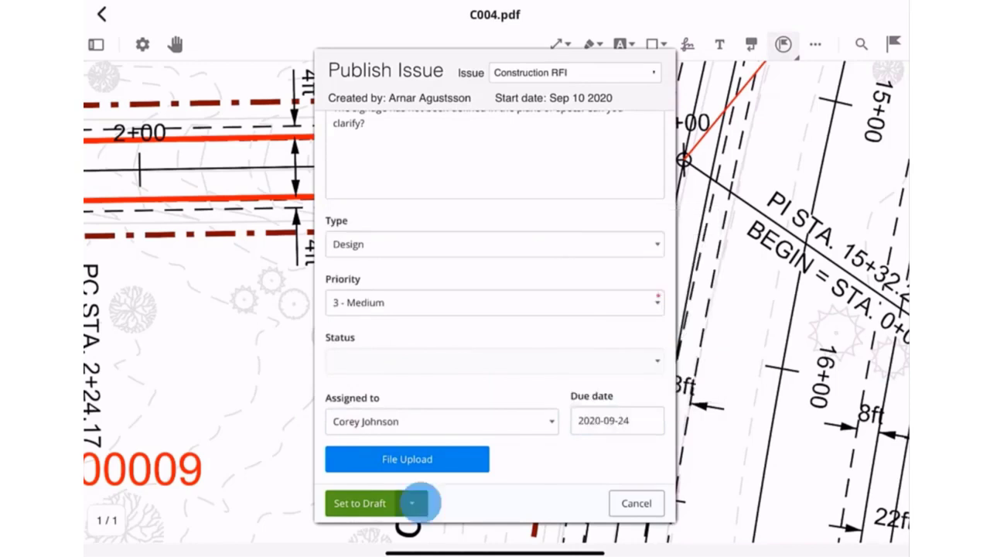
{"action": "left_click", "coordinate": [417, 503]}
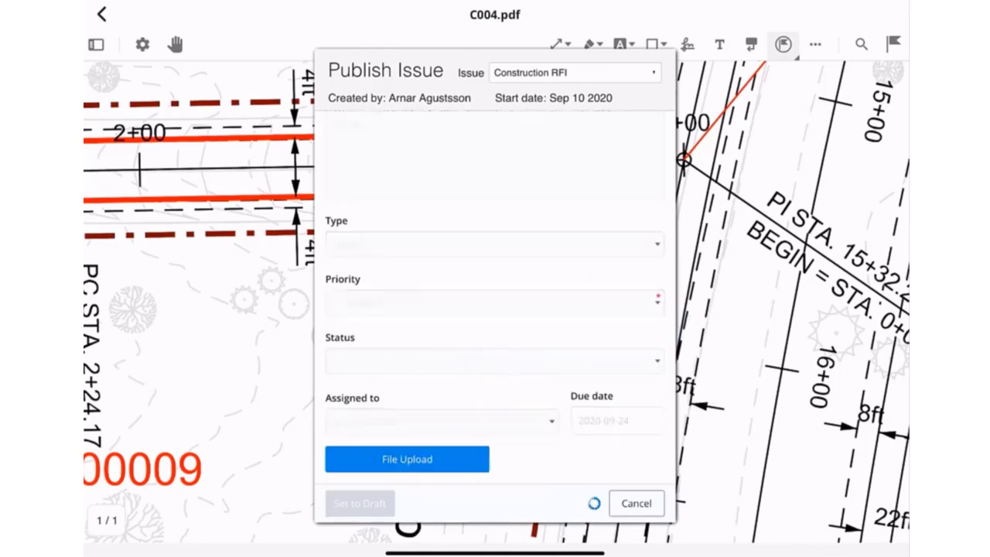
{"action": "left_click", "coordinate": [359, 502]}
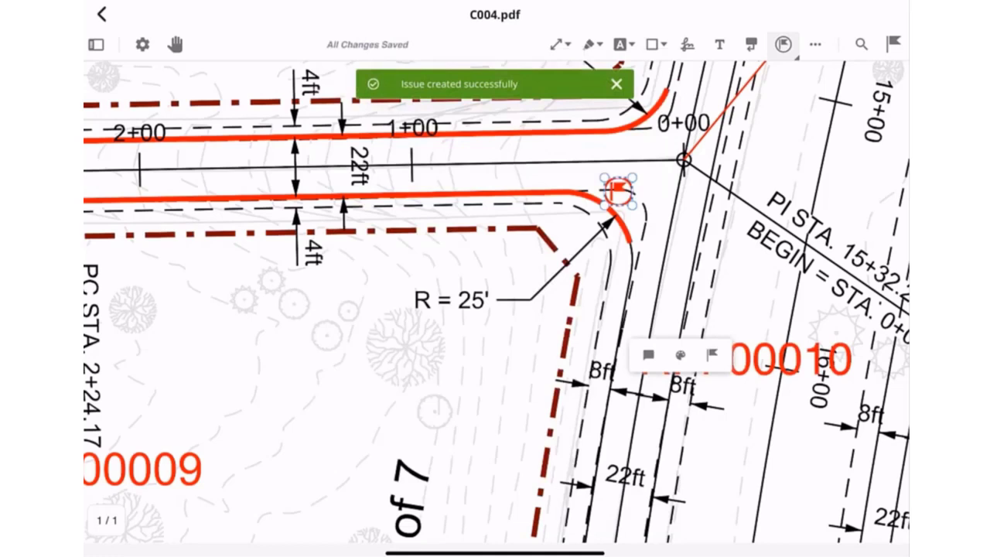
{"action": "left_click", "coordinate": [100, 16]}
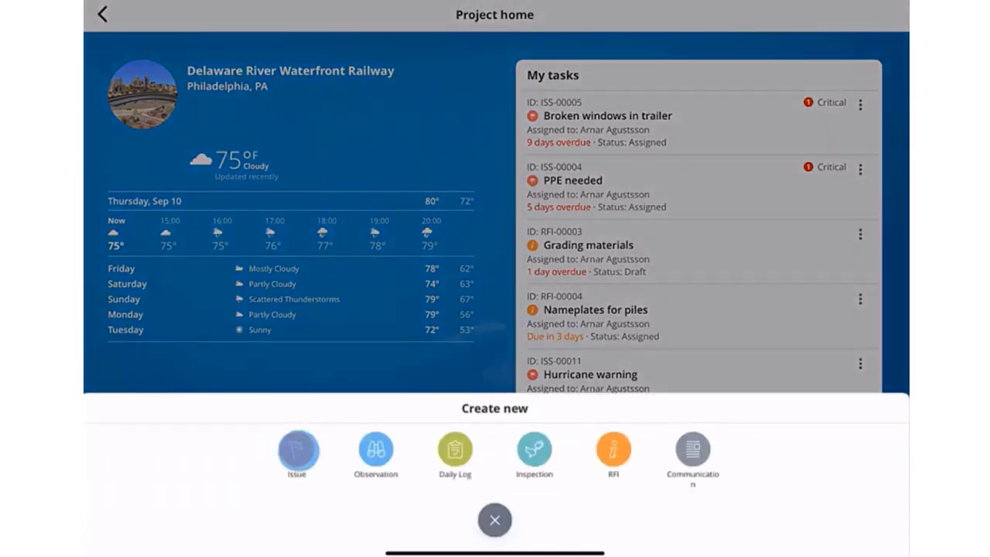
{"action": "left_click", "coordinate": [297, 449]}
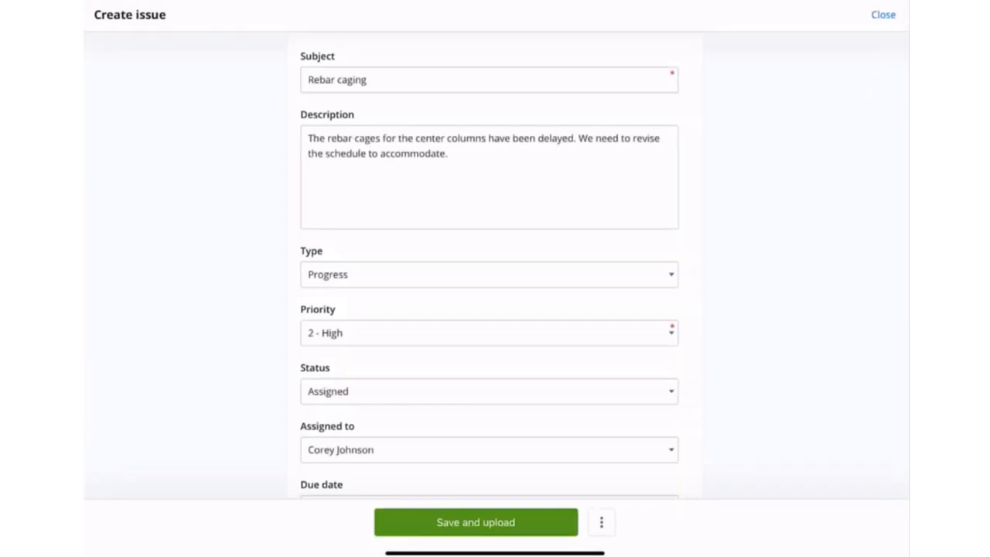
{"action": "scroll", "scroll_direction": "down", "scroll_amount": 3}
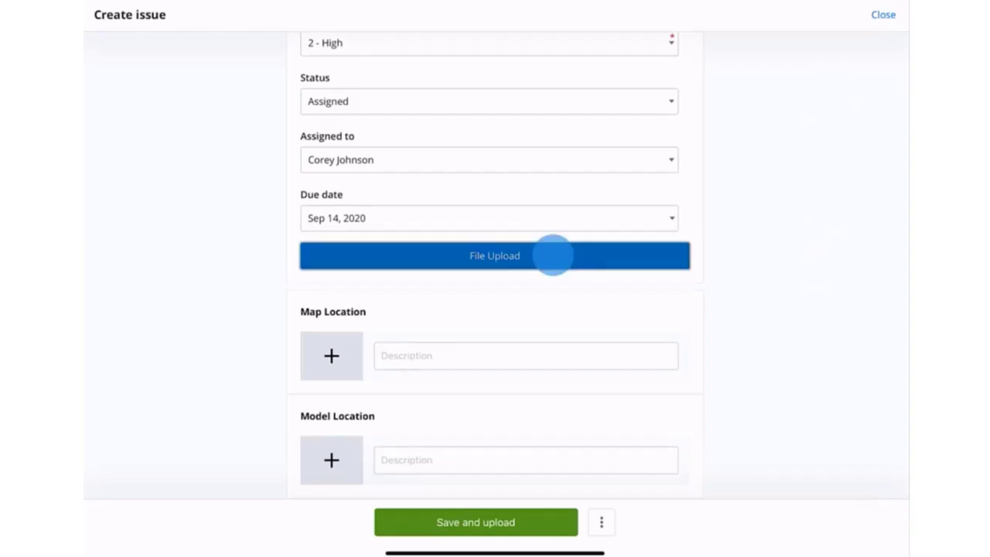
Step: Upload IMG_2739.JPG from the gallery as the issue's photo attachment
{"action": "left_click", "coordinate": [496, 255]}
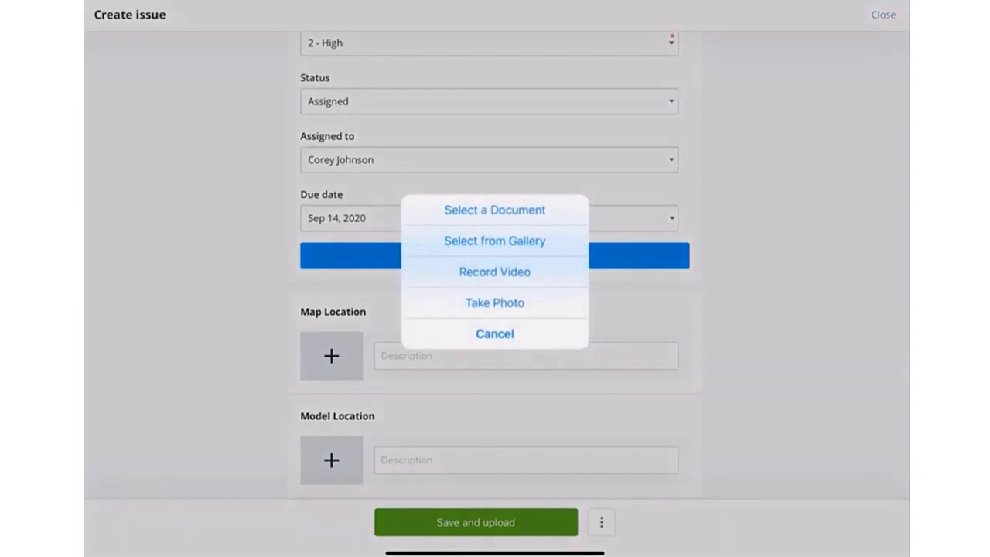
{"action": "left_click", "coordinate": [495, 242]}
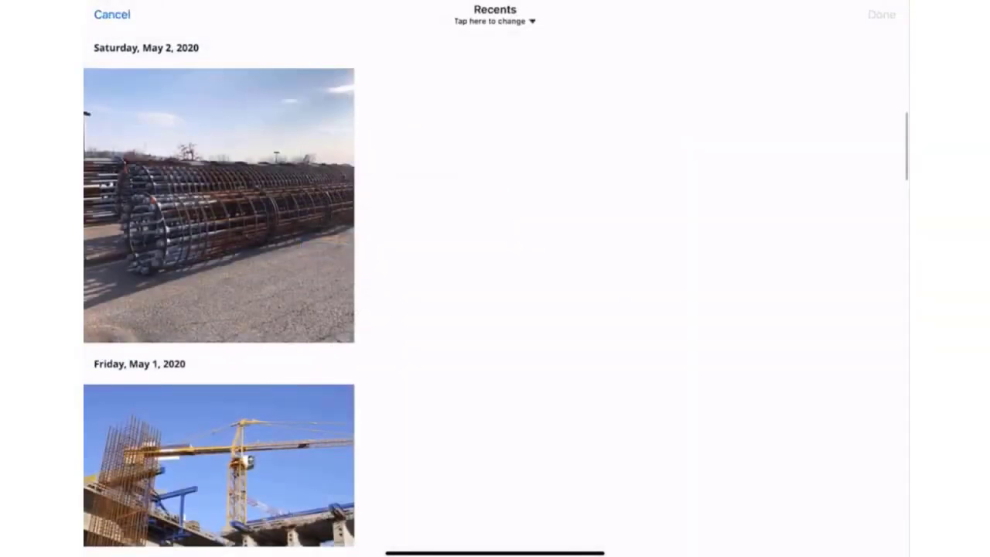
{"action": "left_click", "coordinate": [220, 216]}
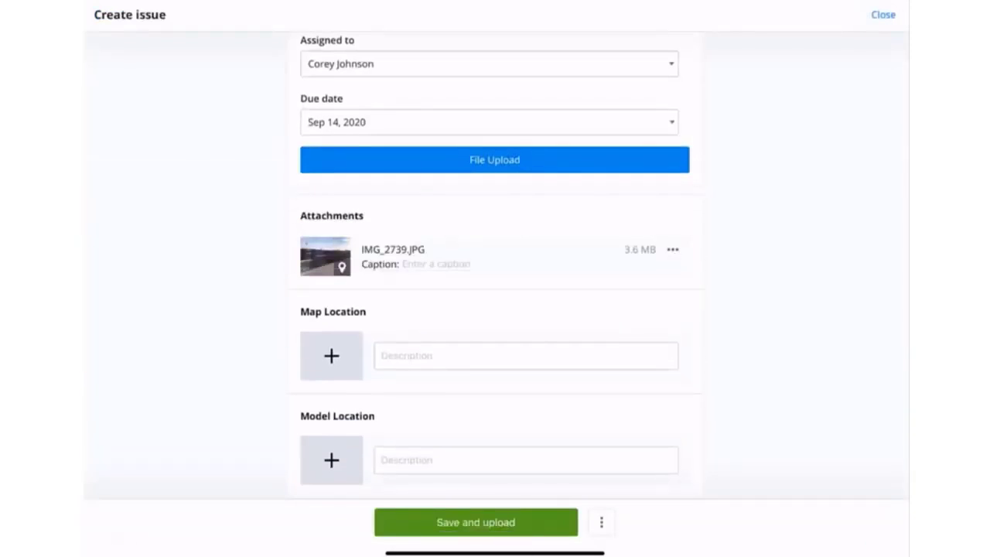
{"action": "mouse_move", "coordinate": [331, 356]}
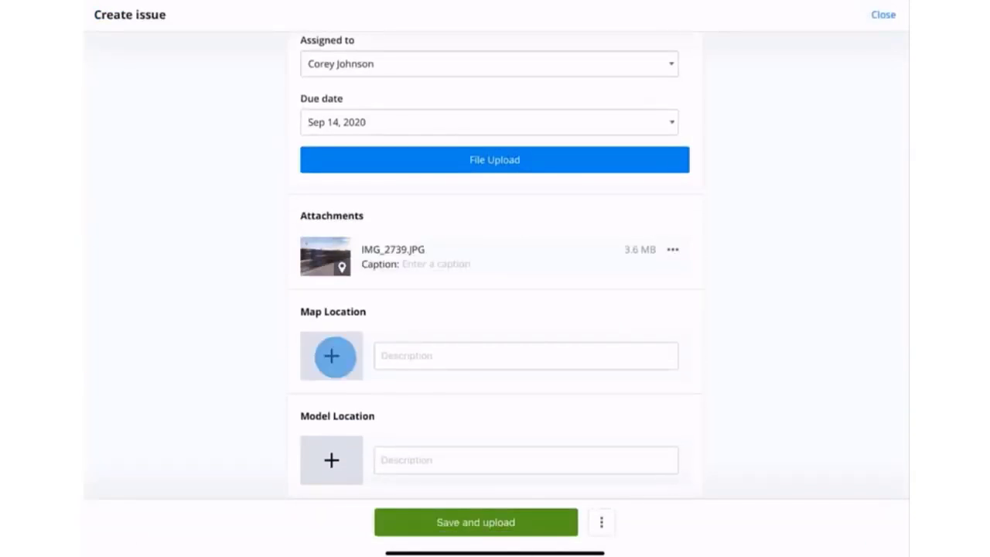
Step: Add a map location and a model location to the Rebar caging issue, then save and upload it
{"action": "left_click", "coordinate": [331, 356]}
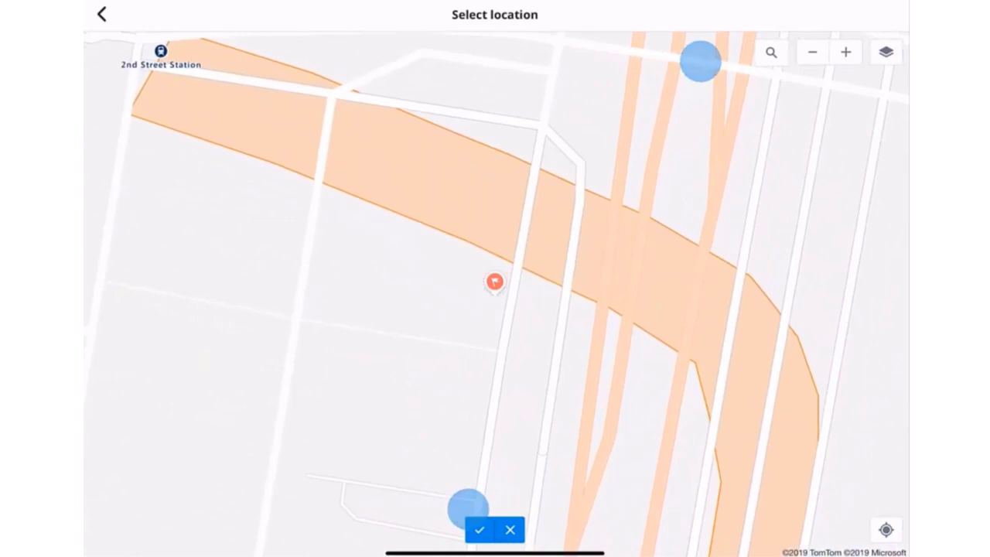
{"action": "left_click", "coordinate": [483, 529]}
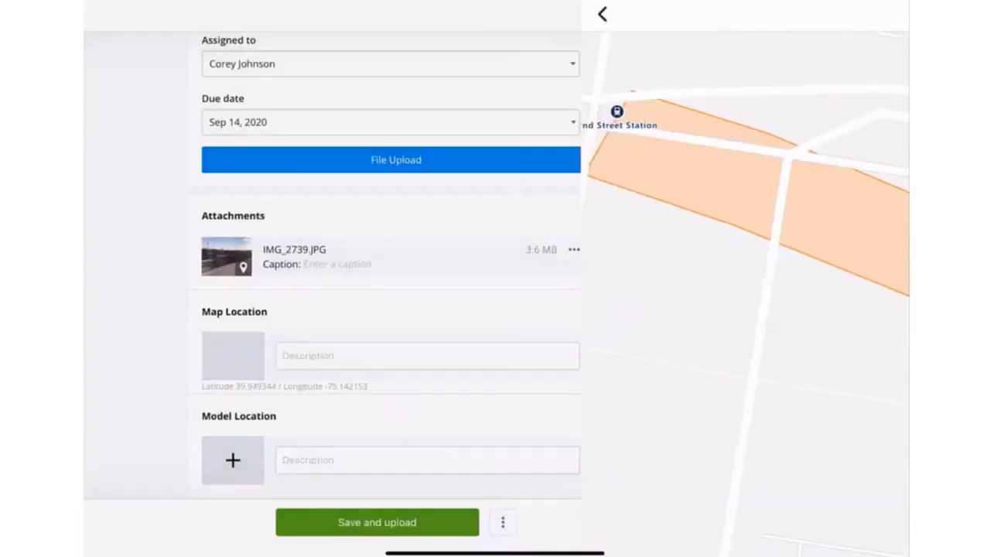
{"action": "left_click", "coordinate": [232, 460]}
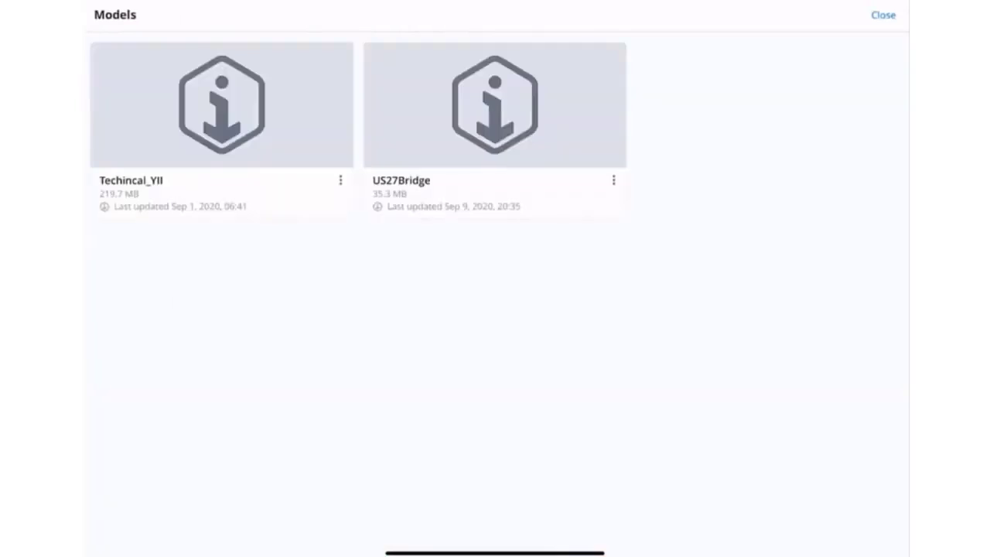
{"action": "left_click", "coordinate": [492, 101]}
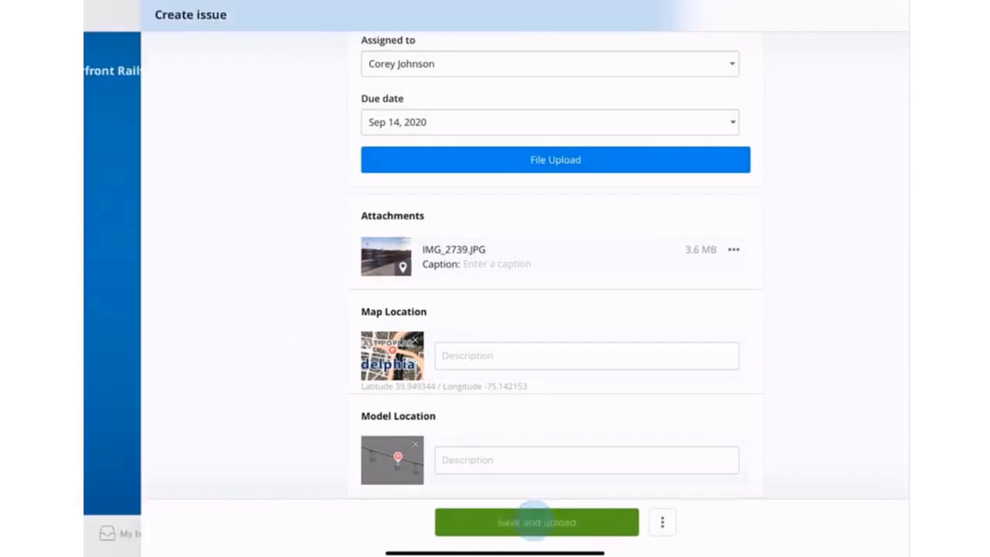
{"action": "left_click", "coordinate": [536, 523]}
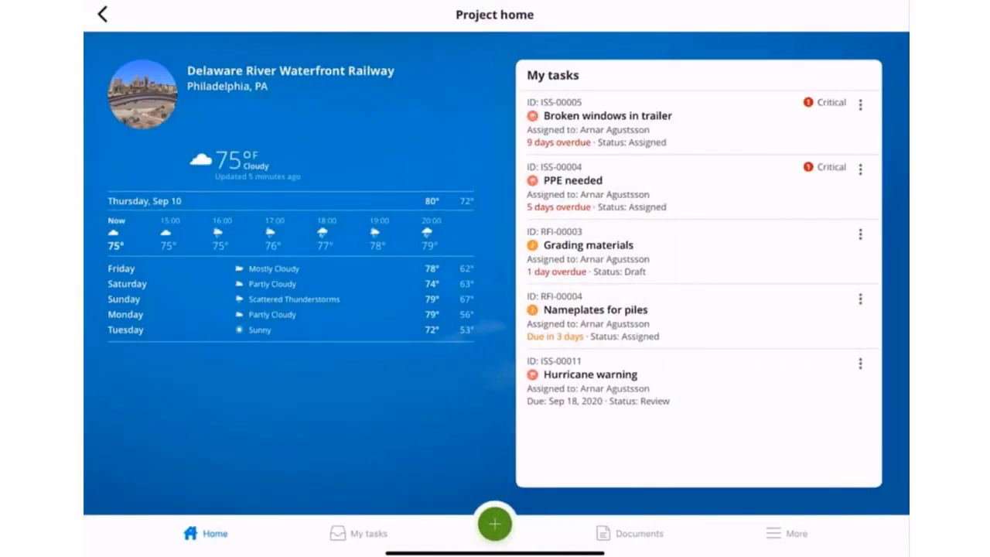
Step: Via More > Status Update, set Cast in Place statuses on Install Columns level 1, sync all, return home
{"action": "left_click", "coordinate": [790, 534]}
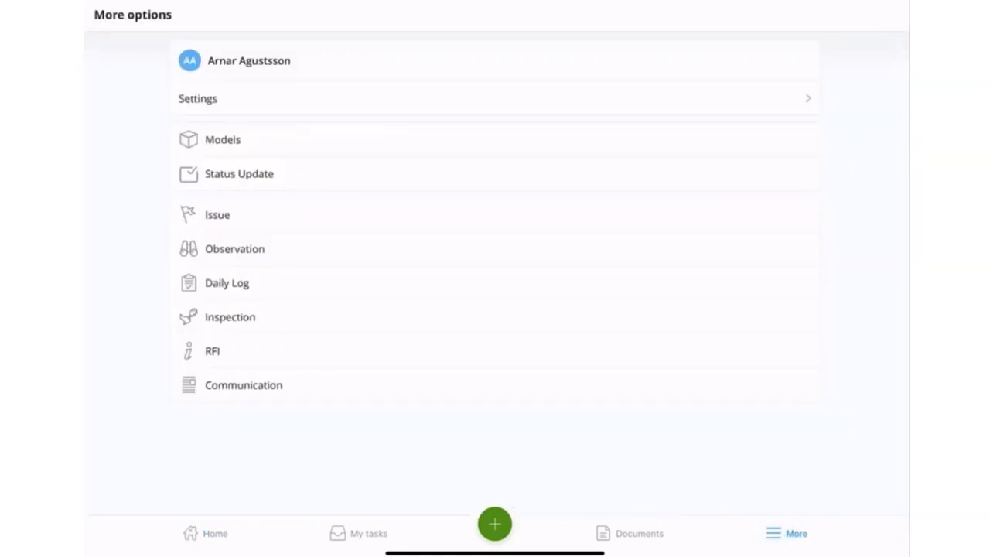
{"action": "left_click", "coordinate": [223, 139]}
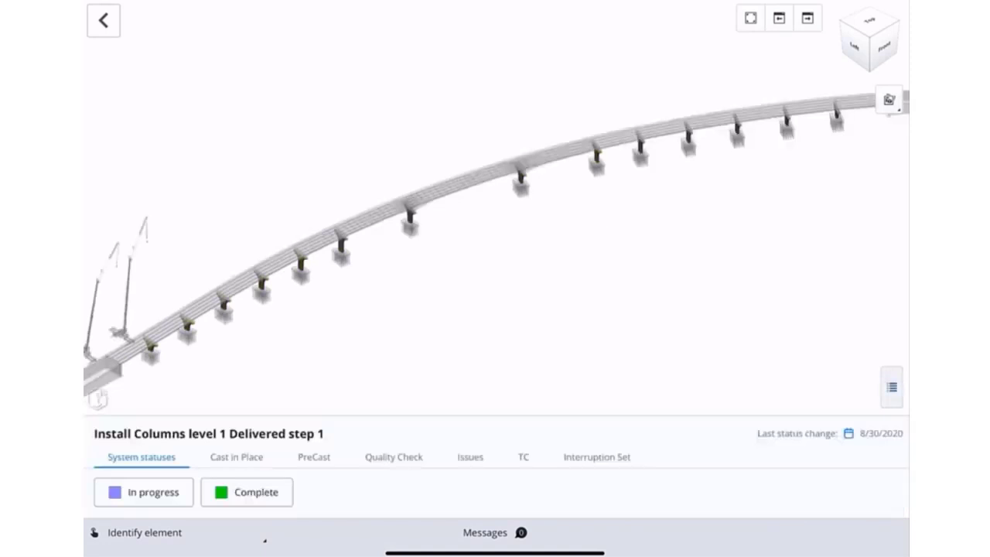
{"action": "left_click", "coordinate": [236, 458]}
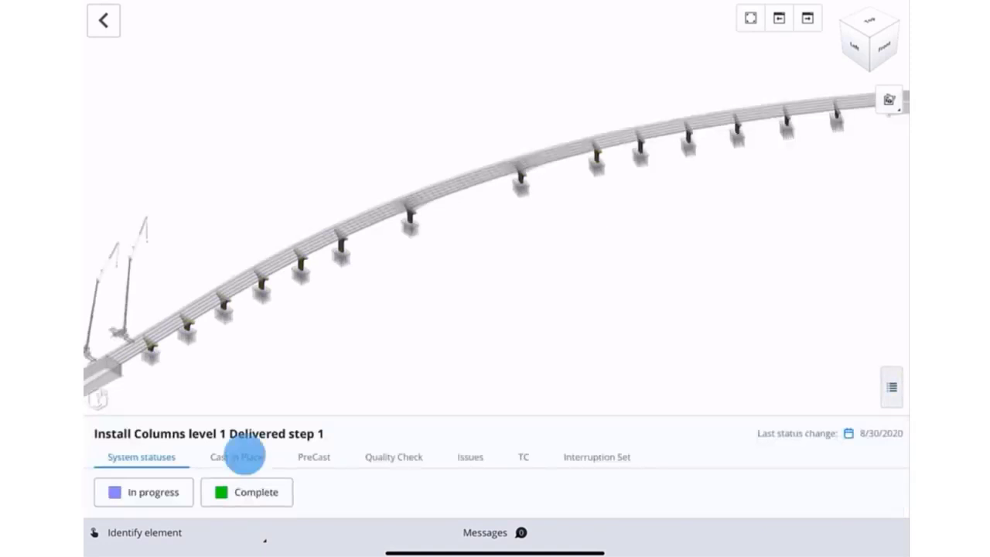
{"action": "left_click", "coordinate": [237, 458]}
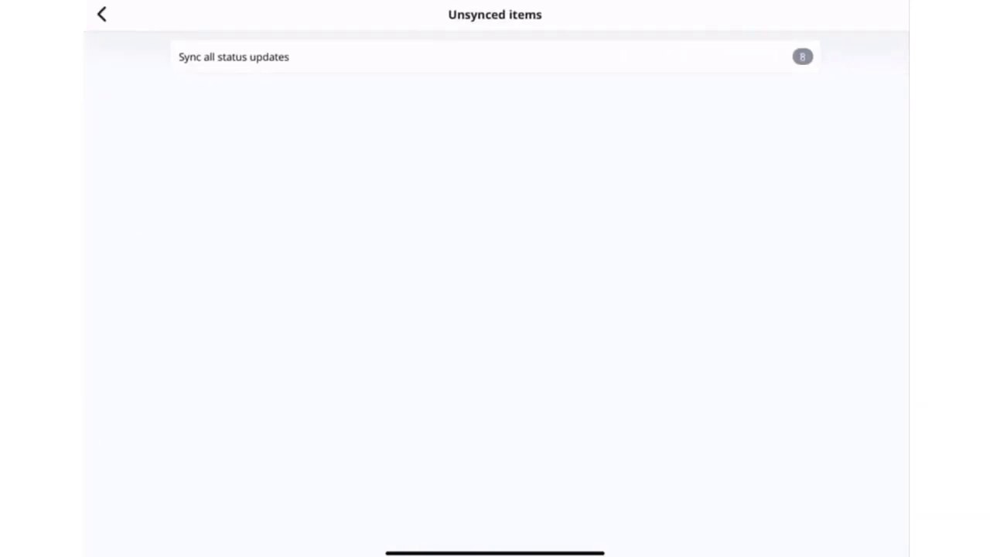
{"action": "left_click", "coordinate": [101, 16]}
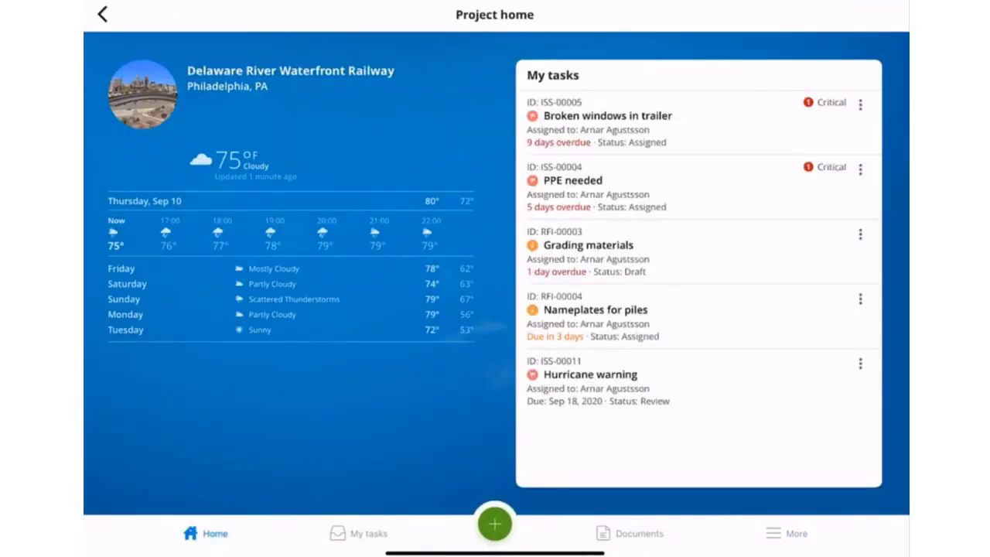